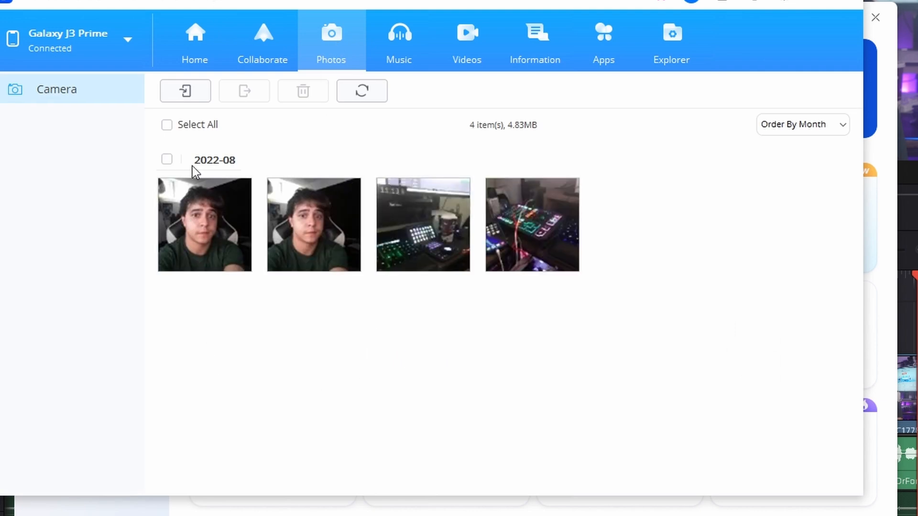
# Select only the glowing mixer photo and export it to the connected iPhone.
pyautogui.click(167, 124)
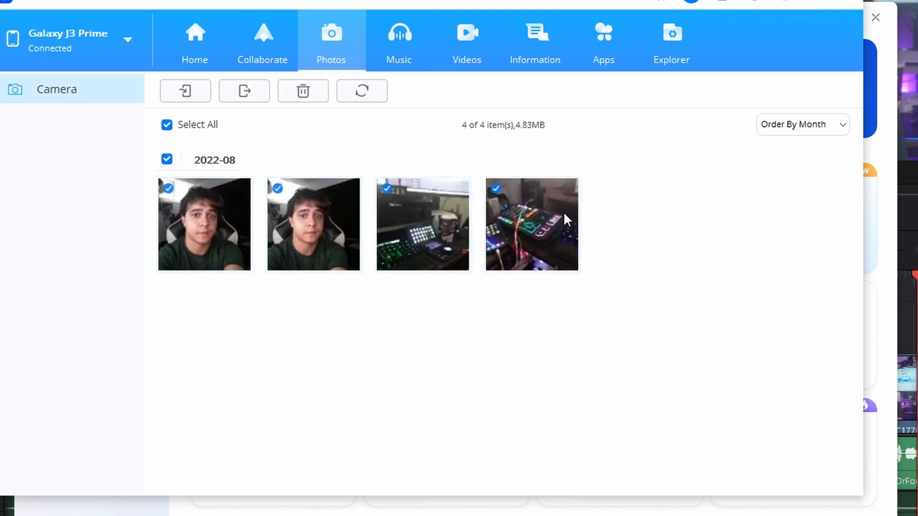
pyautogui.click(167, 125)
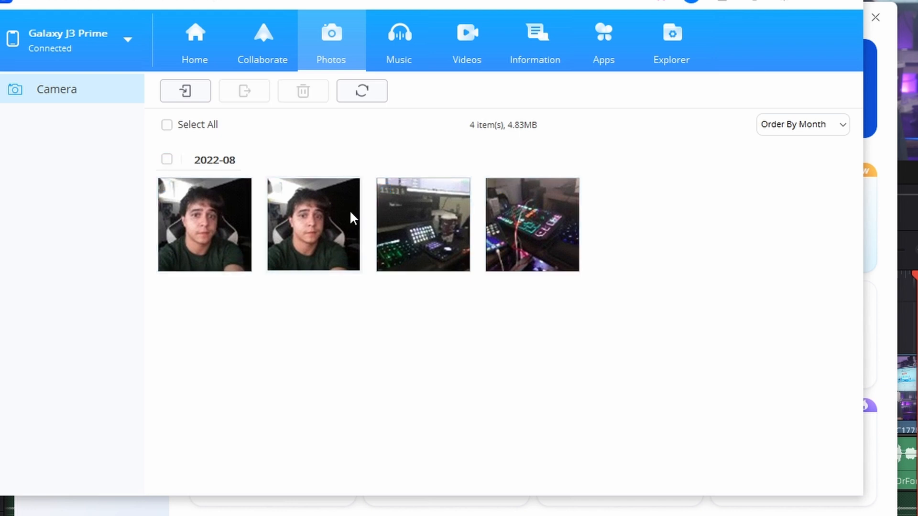
pyautogui.click(532, 225)
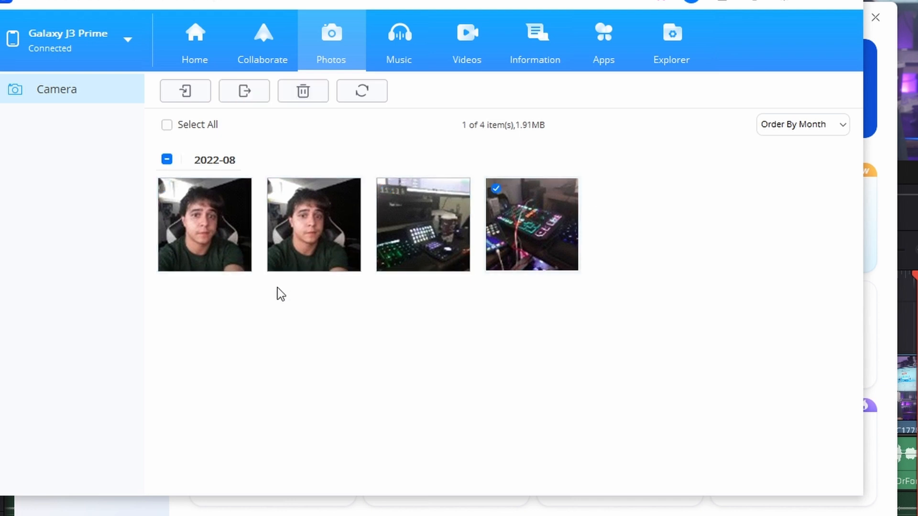
pyautogui.click(243, 91)
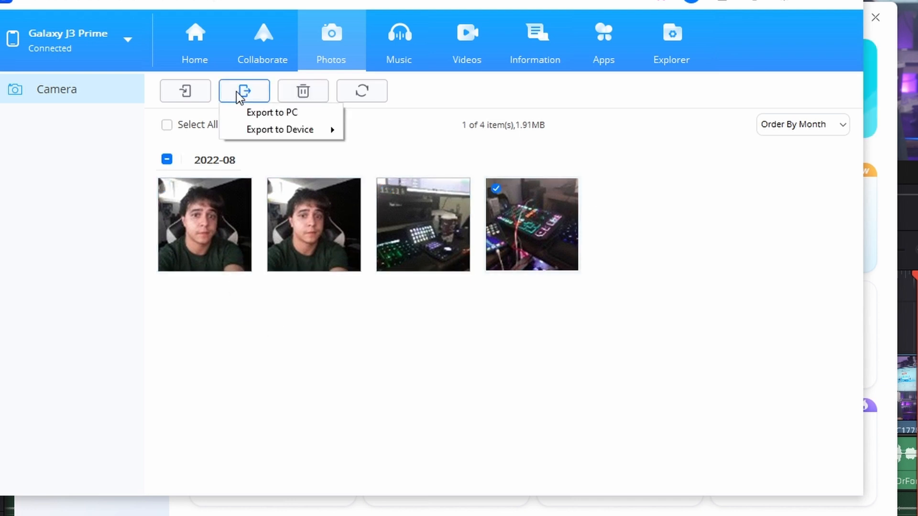
pyautogui.moveTo(280, 129)
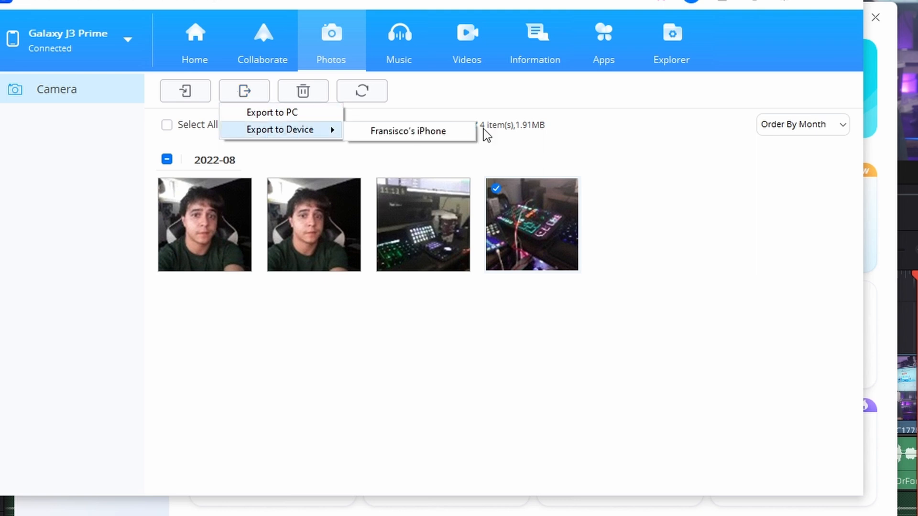
pyautogui.click(662, 254)
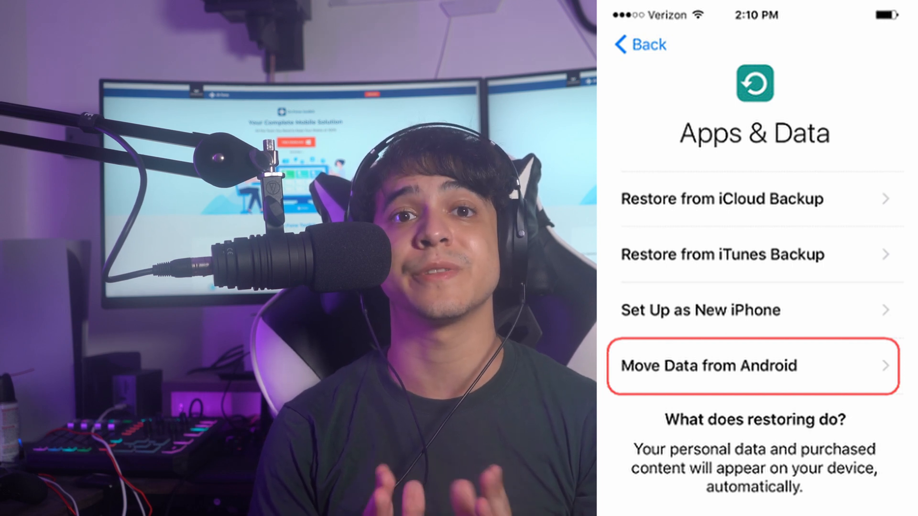
pyautogui.click(754, 366)
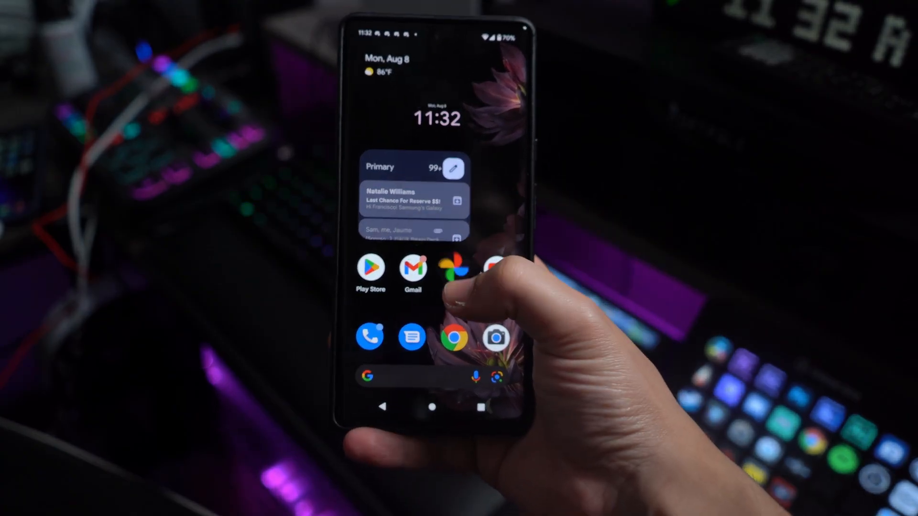
# Open the July 30 trading card photo full-screen in Google Photos.
pyautogui.click(453, 269)
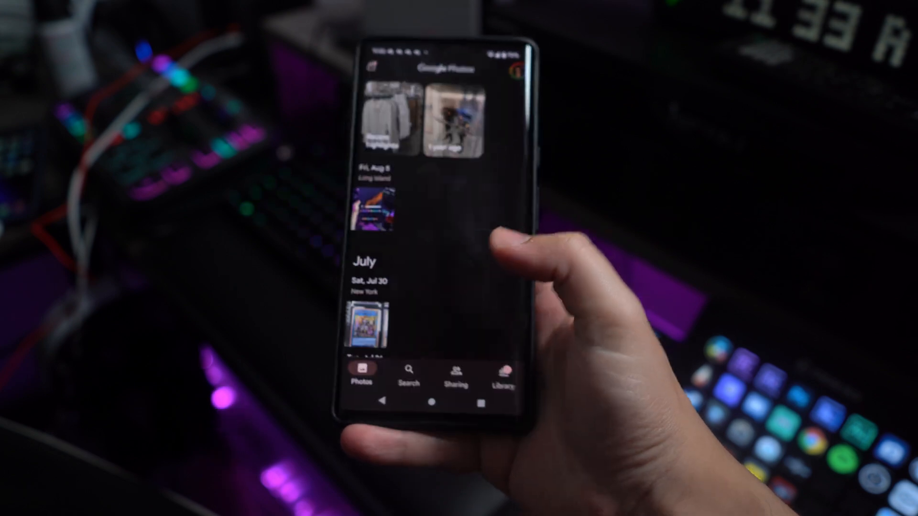
pyautogui.scroll(-3)
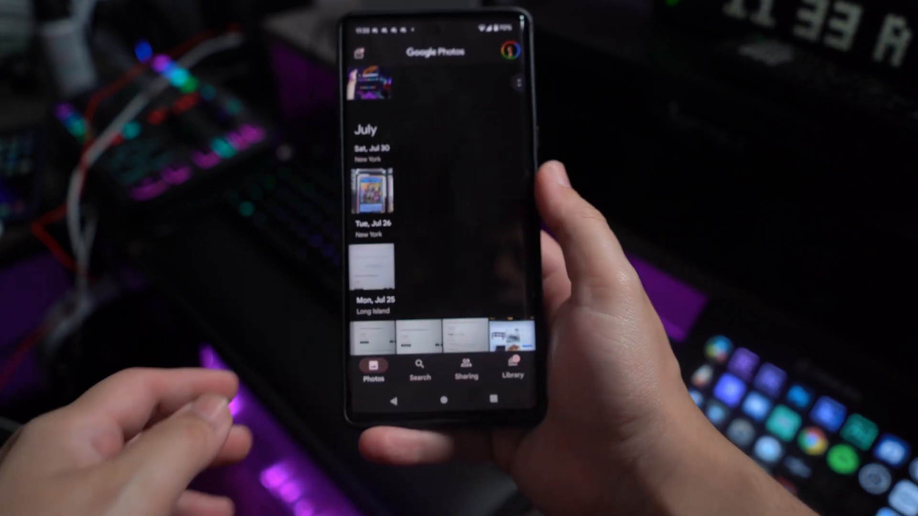
pyautogui.click(374, 190)
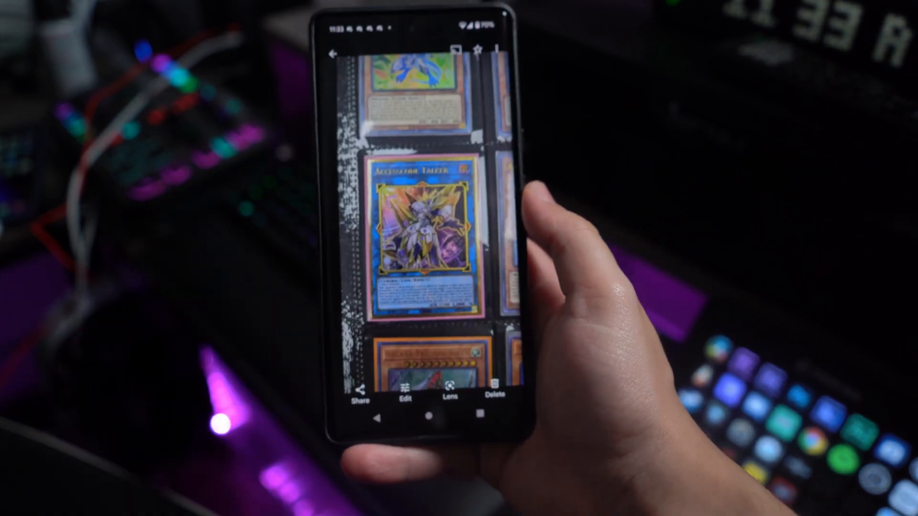
pyautogui.click(361, 388)
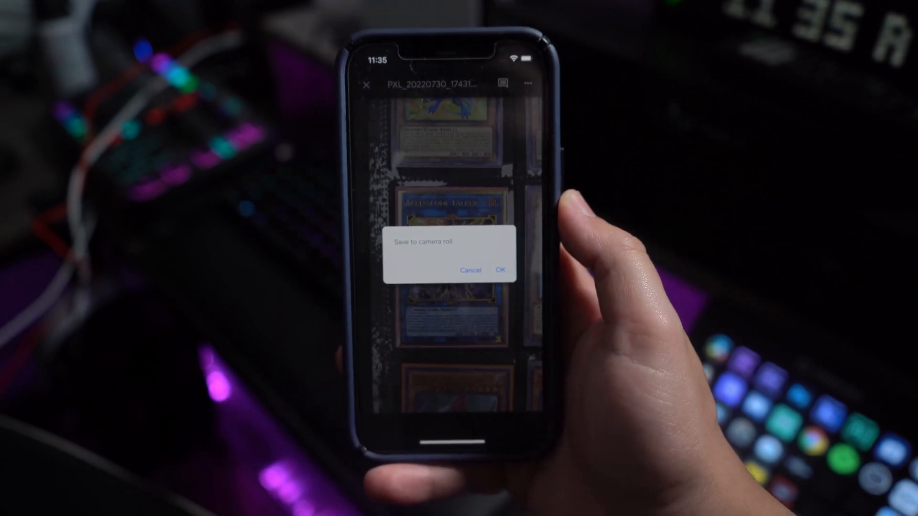
# Confirm saving the trading card photo to the iPhone camera roll.
pyautogui.click(501, 270)
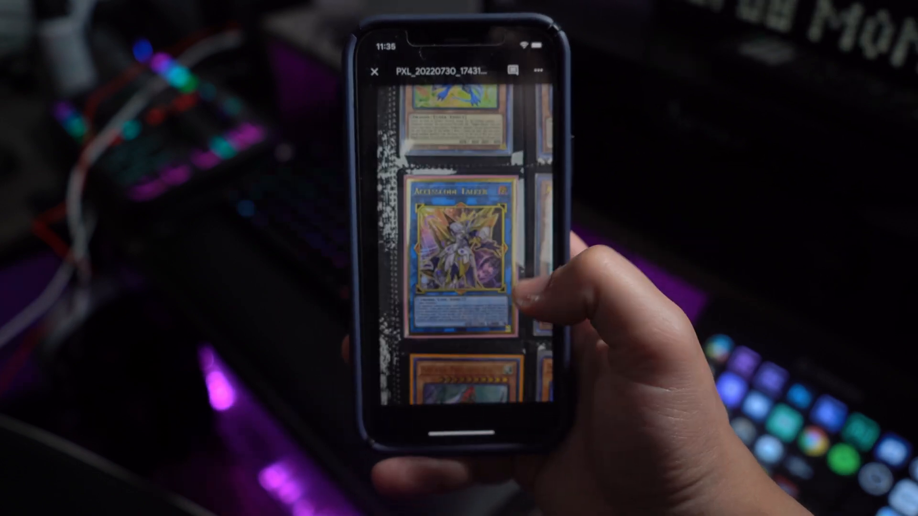